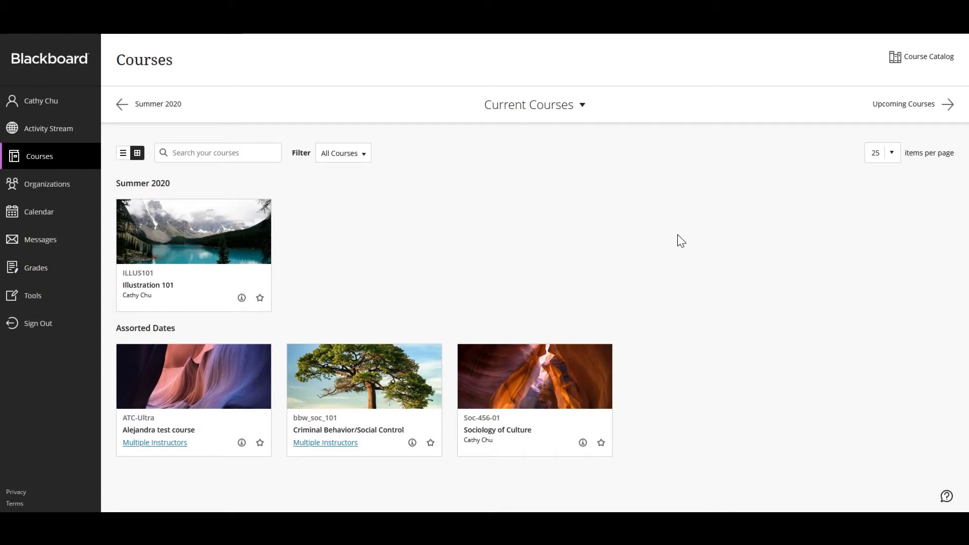
mouse_move(671, 241)
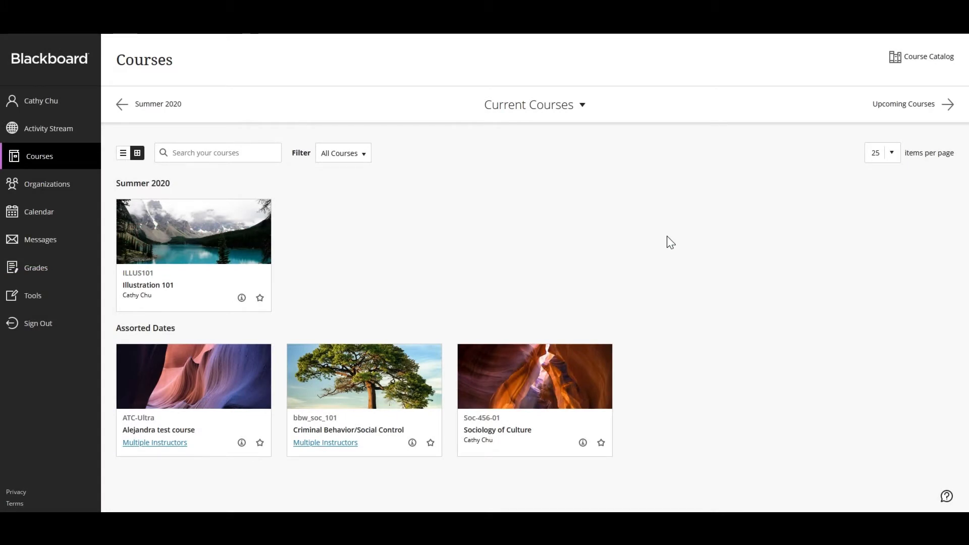
mouse_move(229, 243)
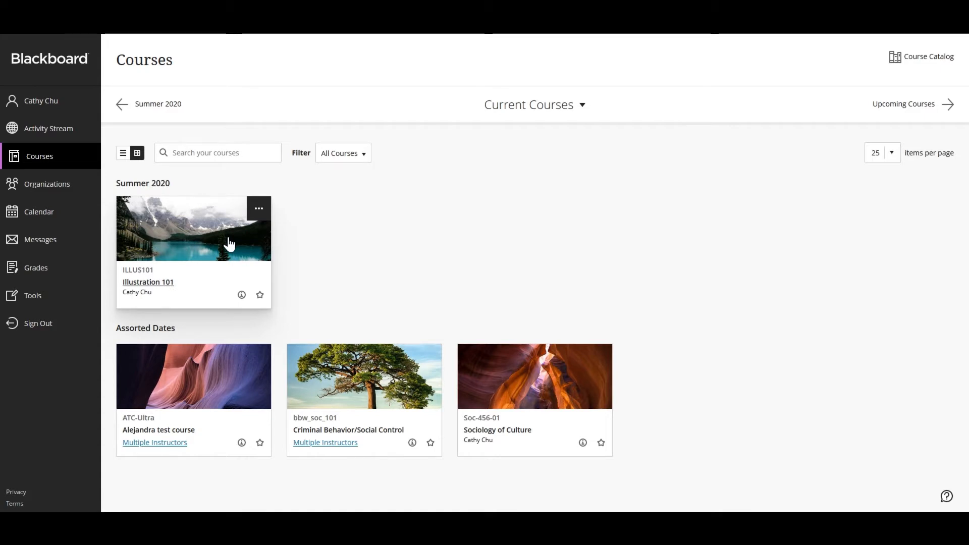
From Illustration 101's Course Content options menu, start Copy Content to bring in material from another course.
click(147, 281)
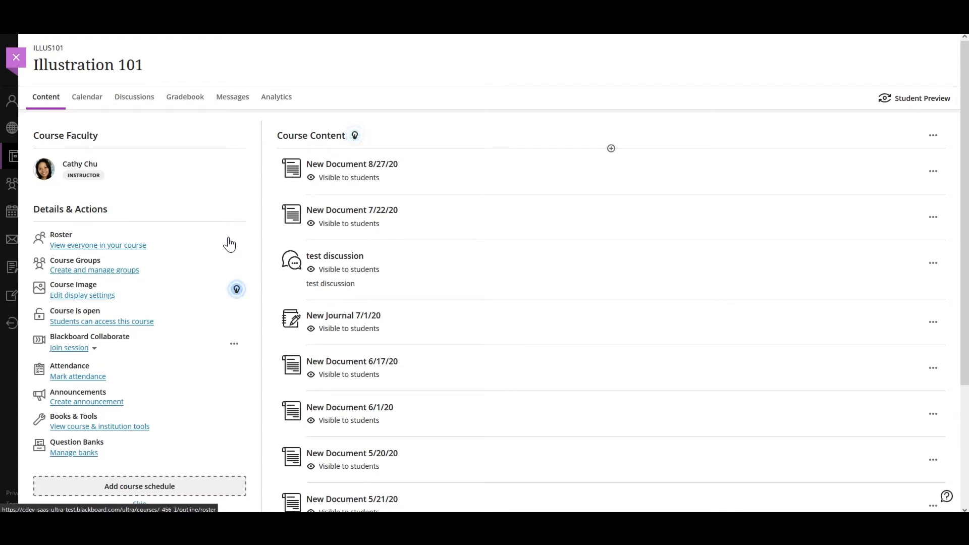
mouse_move(763, 155)
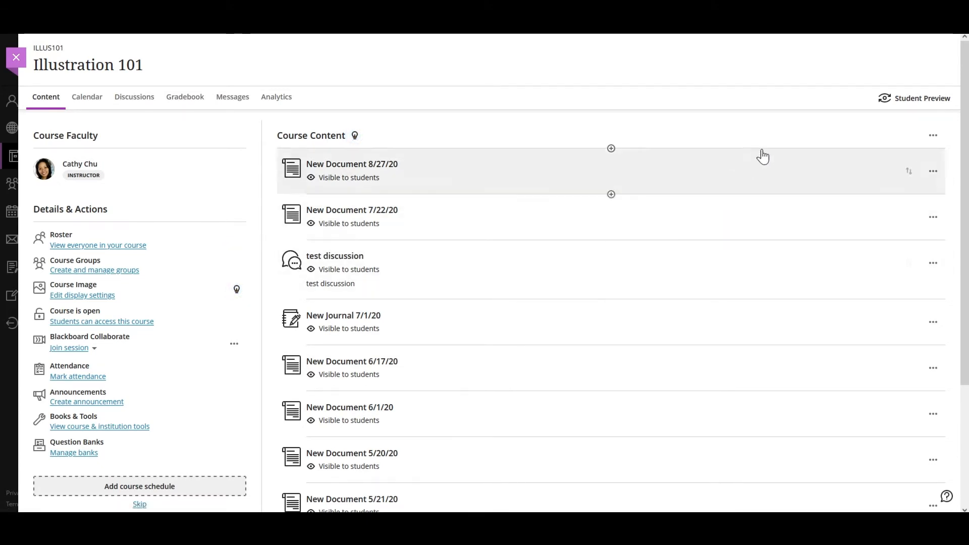
mouse_move(923, 143)
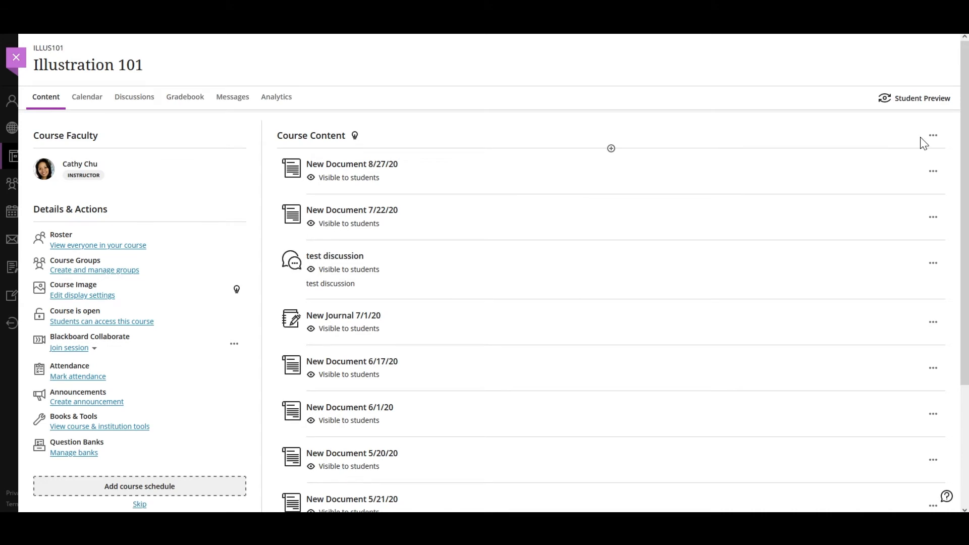
click(933, 135)
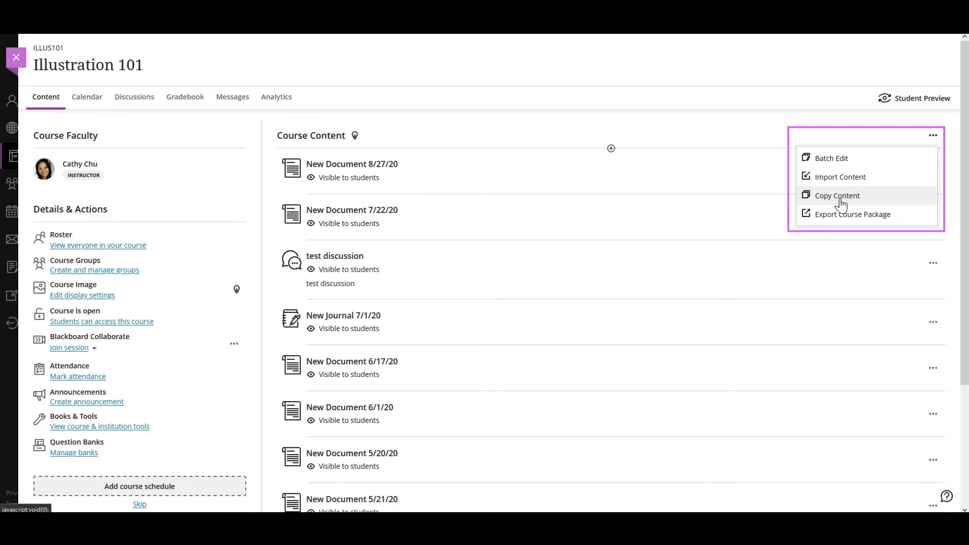
click(836, 195)
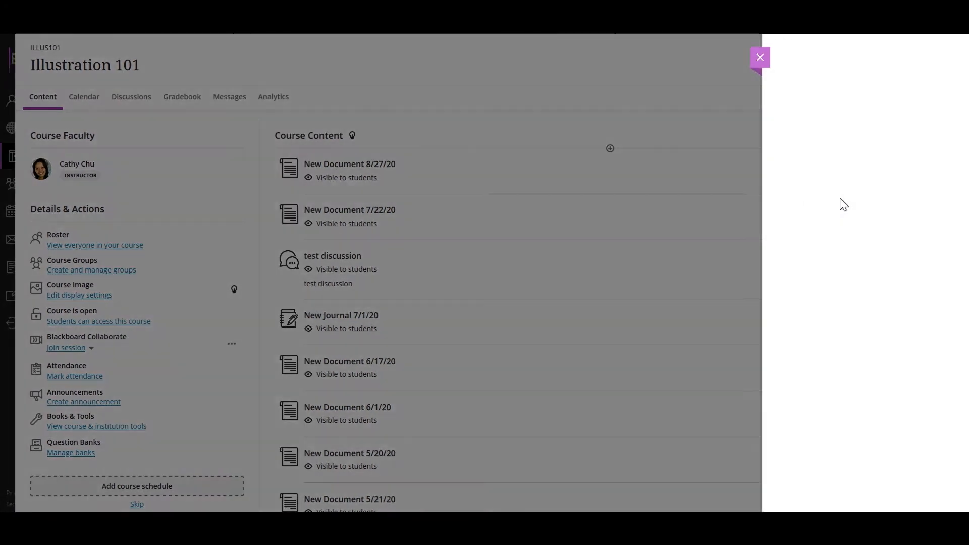
click(610, 149)
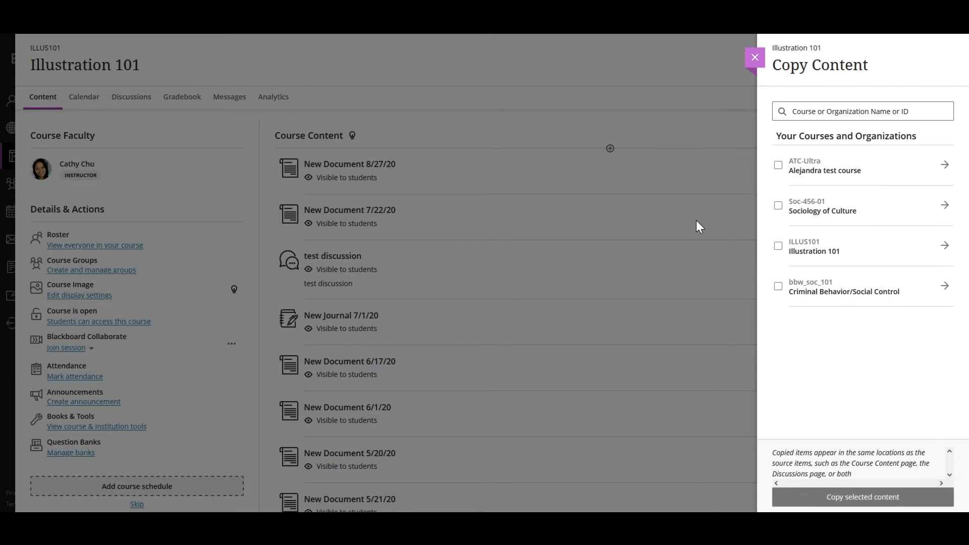
mouse_move(778, 172)
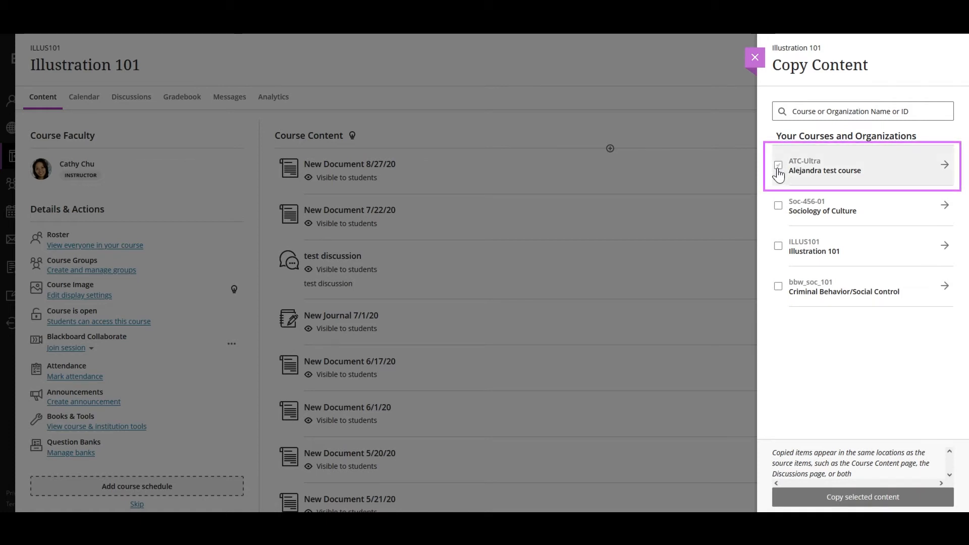
Select the whole Alejandra test course, then deselect it so no course is chosen.
click(779, 165)
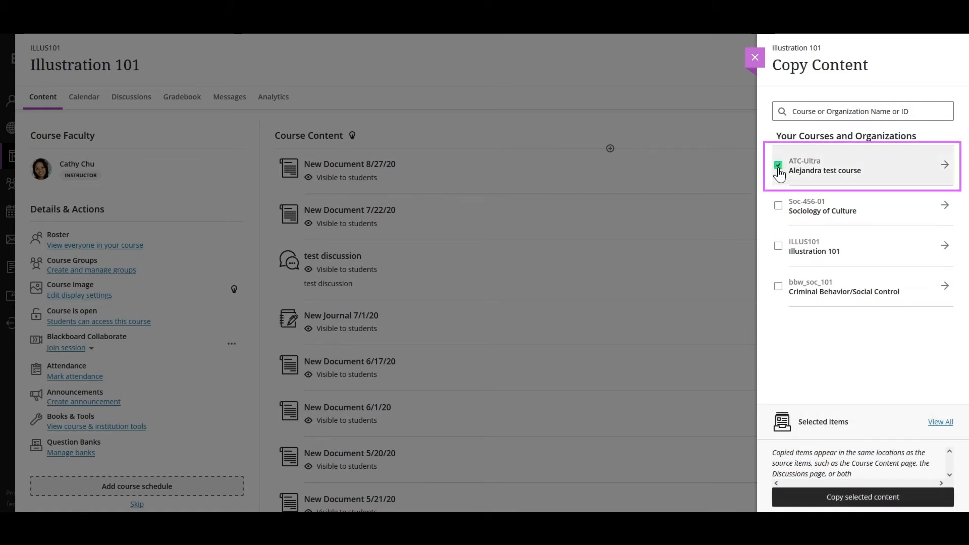
click(778, 165)
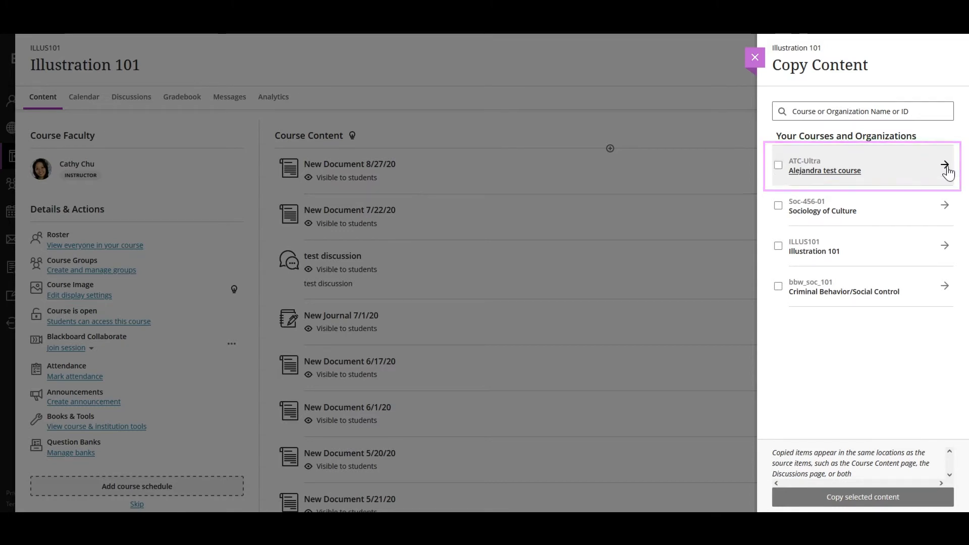
Inside Alejandra test course, choose Title of the discussion and copy it into Illustration 101.
click(946, 164)
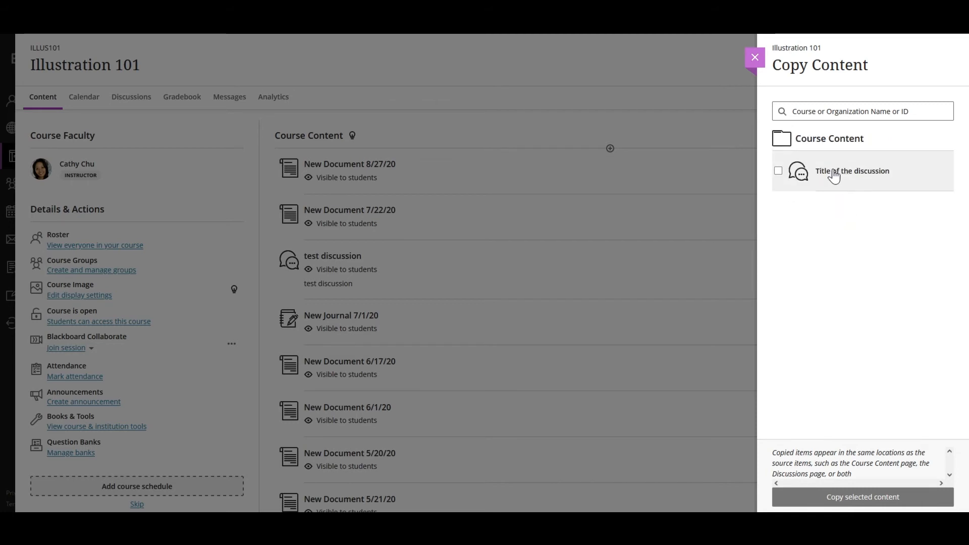
click(779, 171)
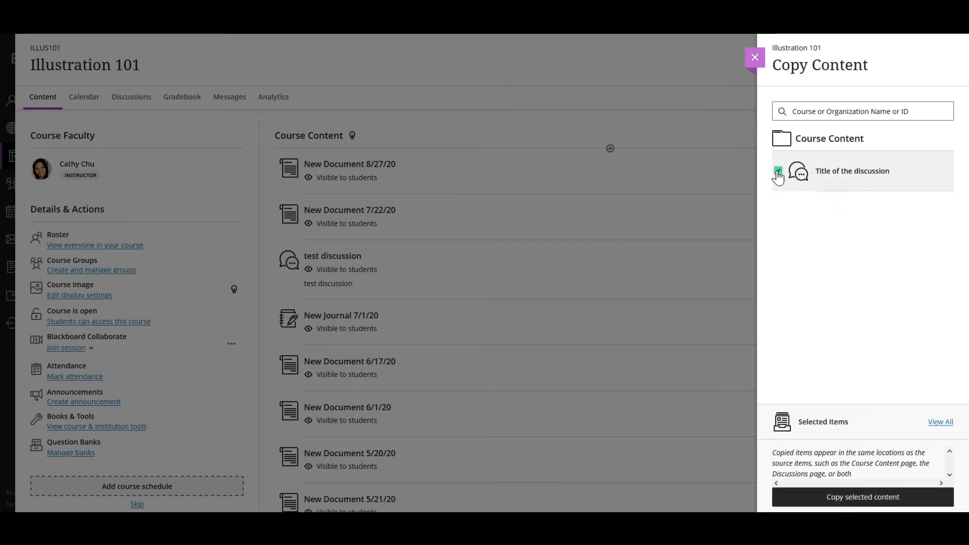
click(779, 171)
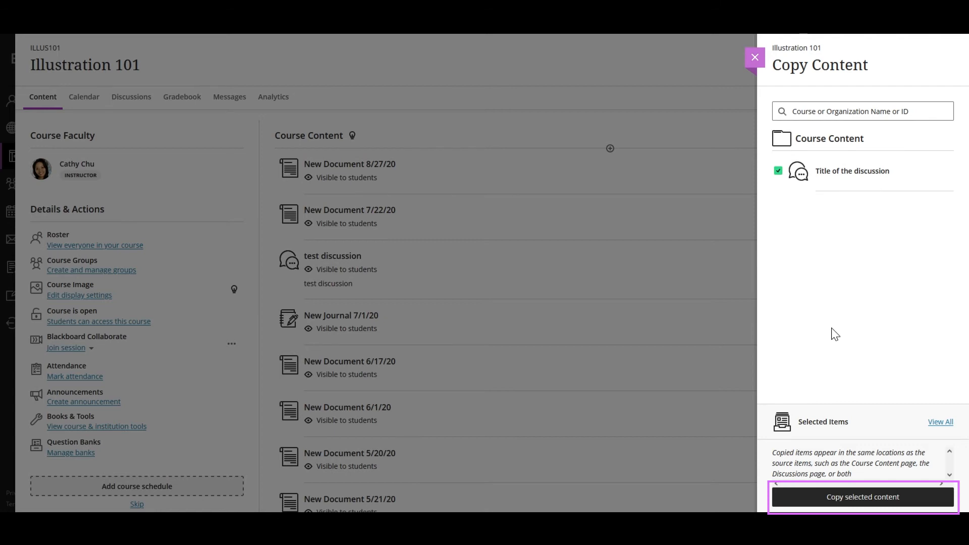
mouse_move(862, 506)
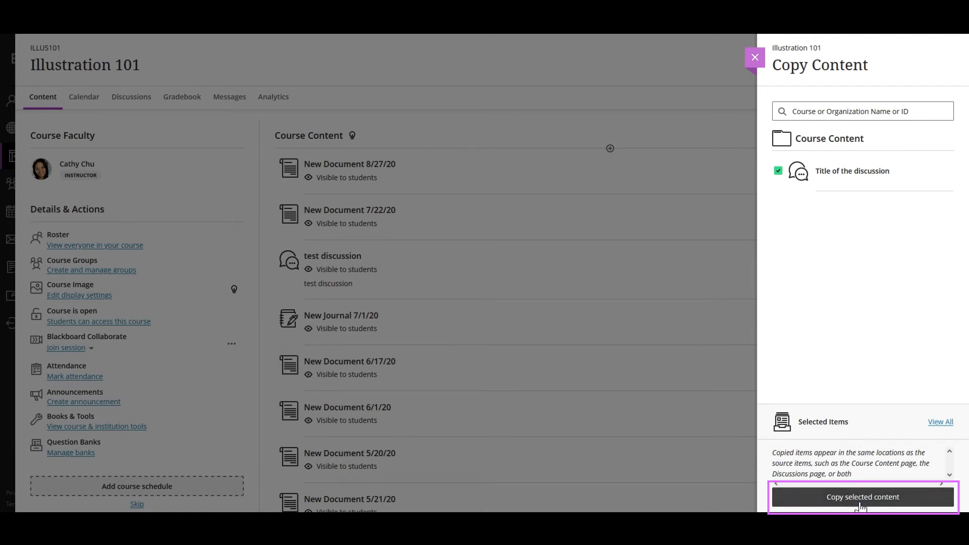
click(861, 497)
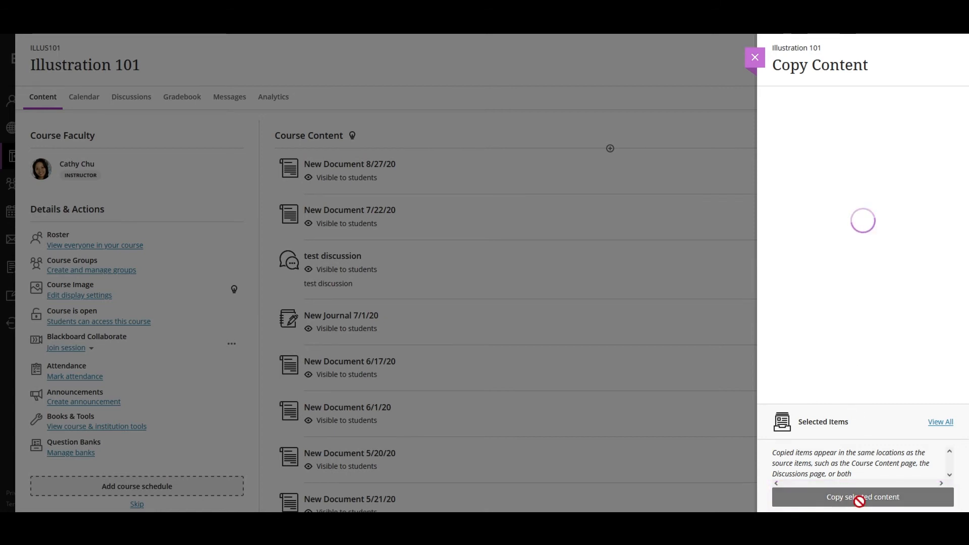
click(861, 497)
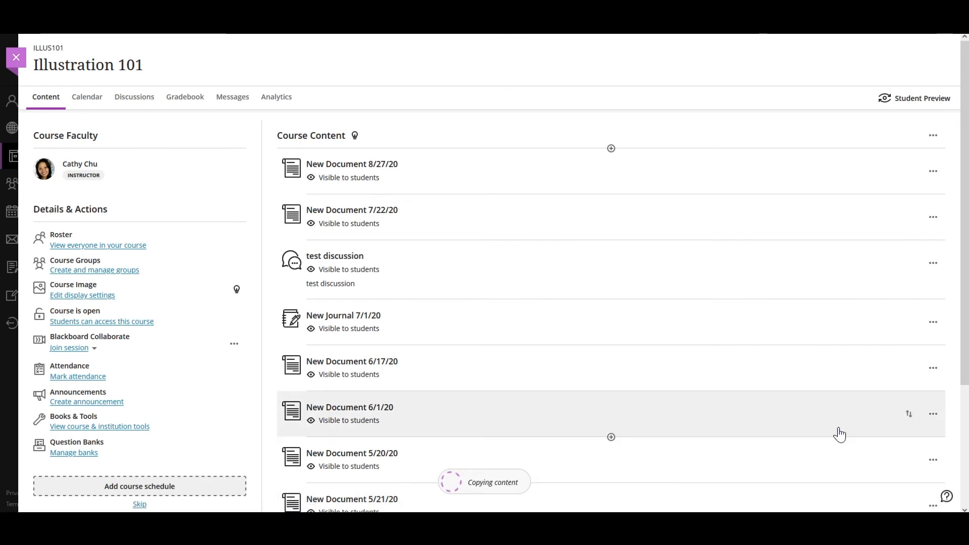